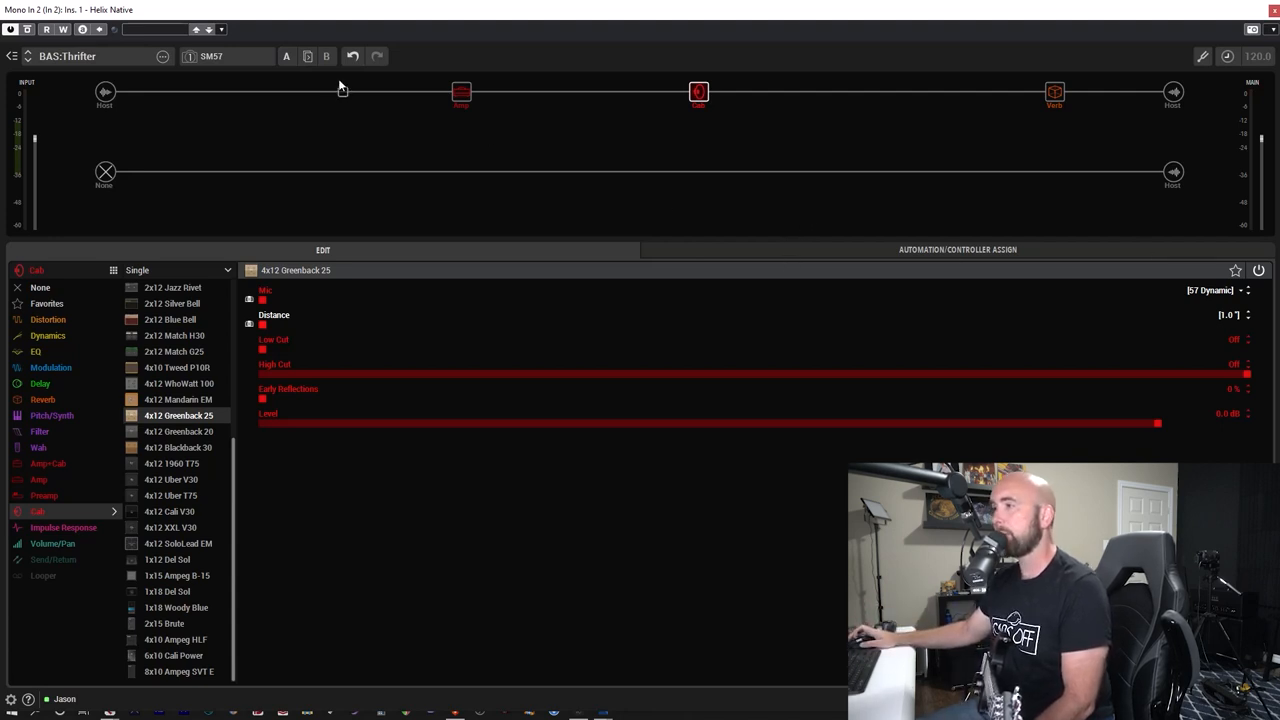
# Review the Revv Gen Red amp and Greenback cab, then switch to the SM7 snapshot.
pyautogui.click(460, 92)
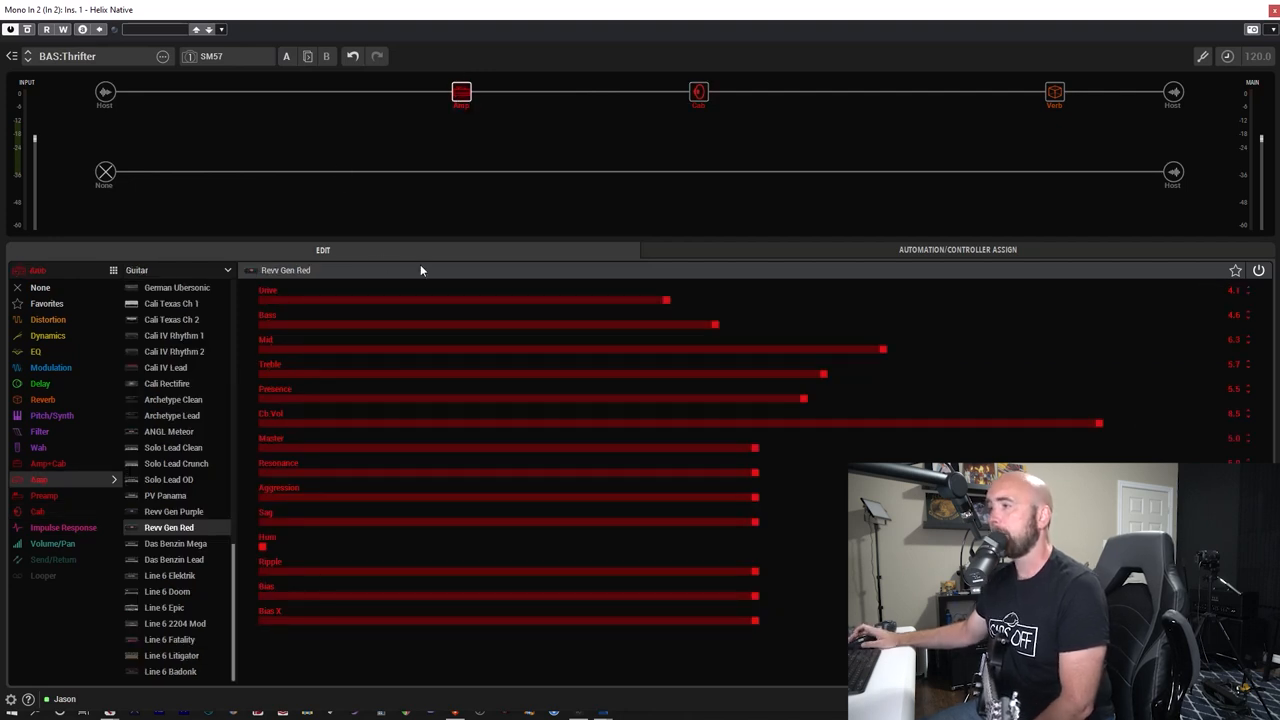
pyautogui.moveTo(580, 150)
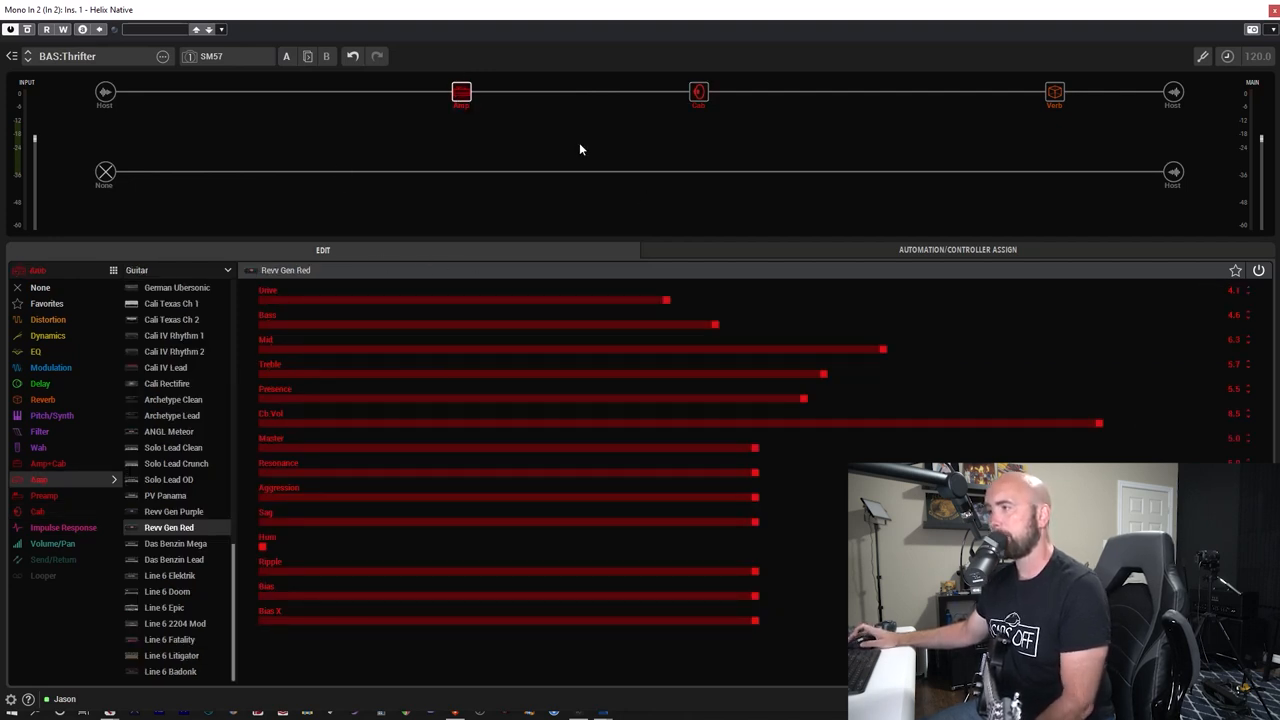
pyautogui.click(1056, 92)
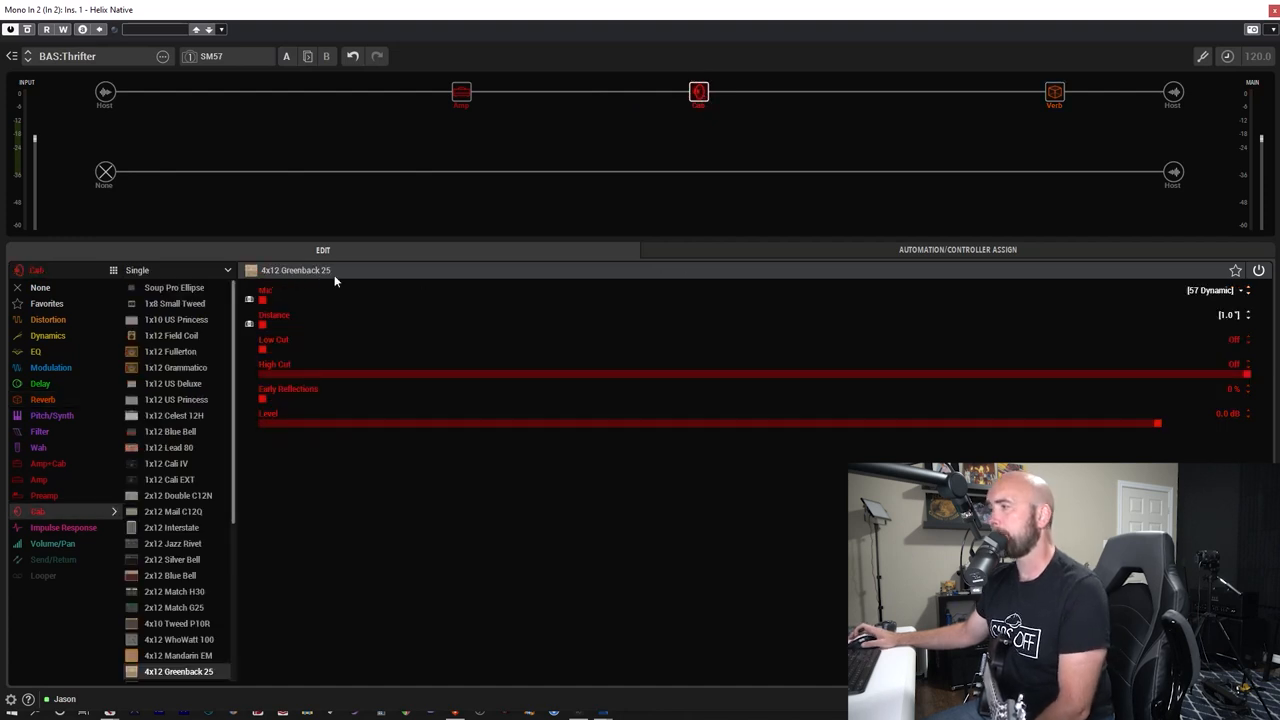
pyautogui.click(210, 56)
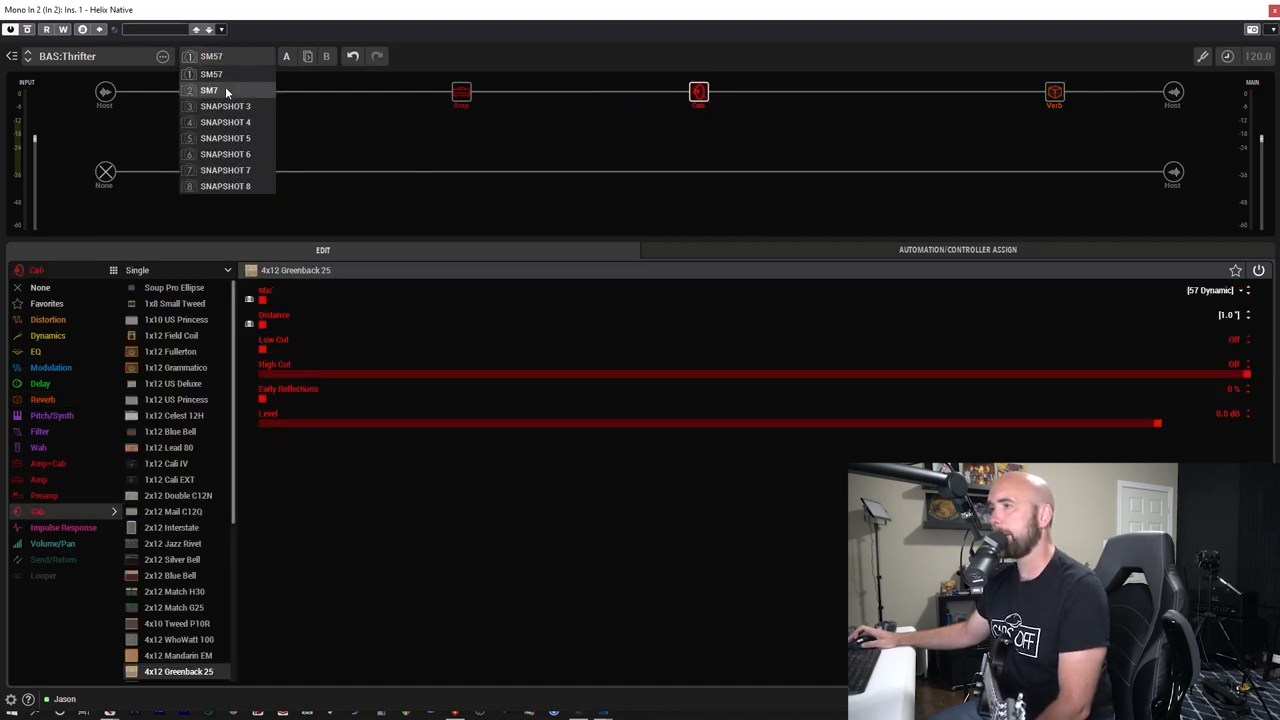
pyautogui.click(208, 90)
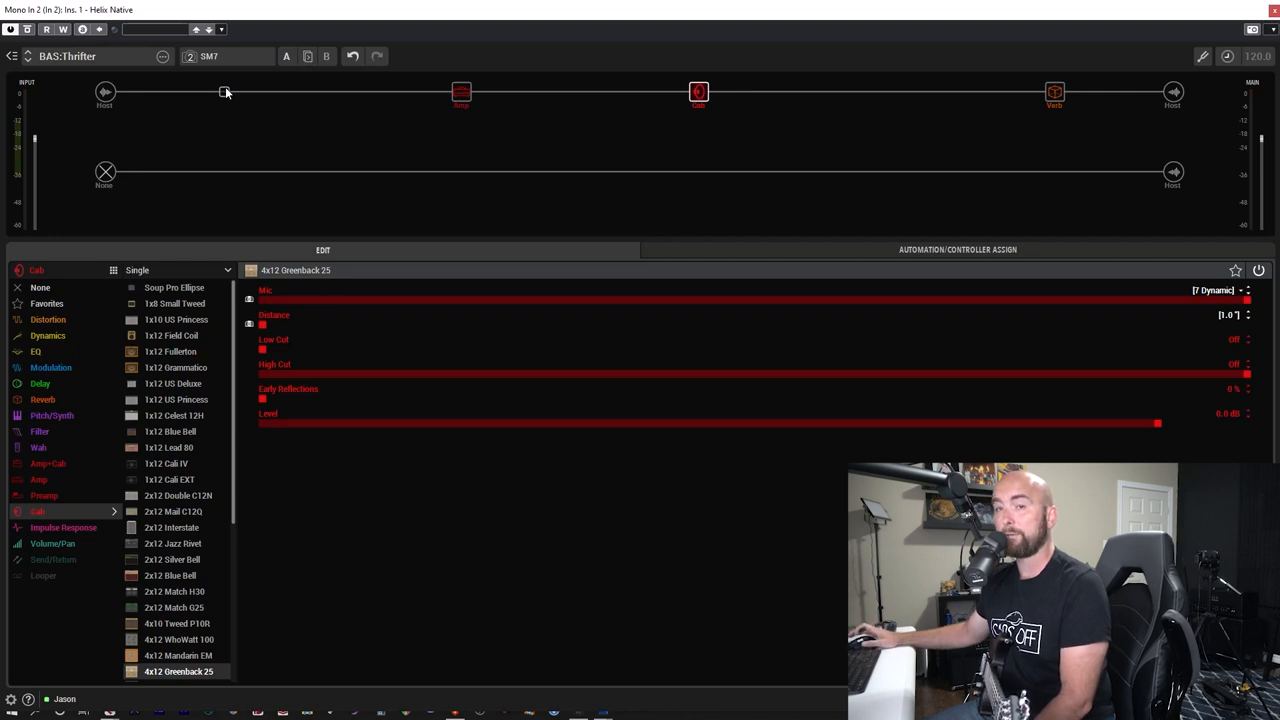
# Toggle between the SM7 and SM57 snapshots to compare the mic tones.
pyautogui.click(204, 56)
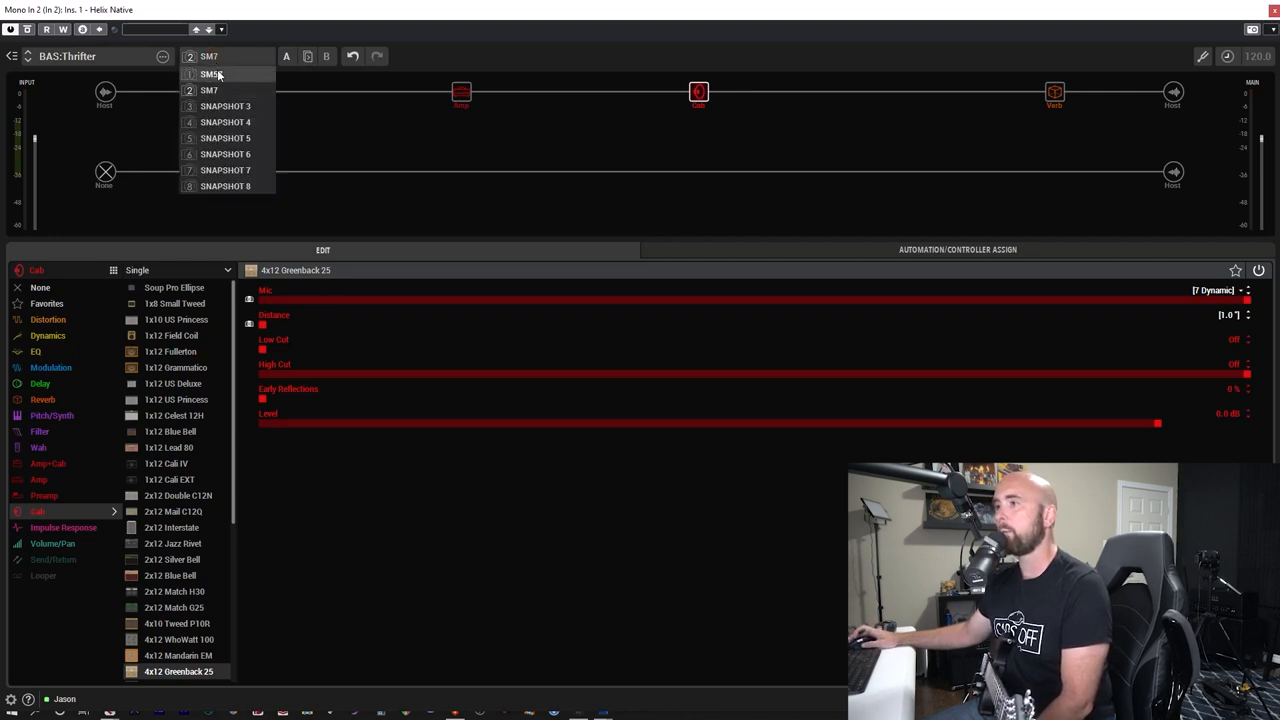
pyautogui.click(210, 74)
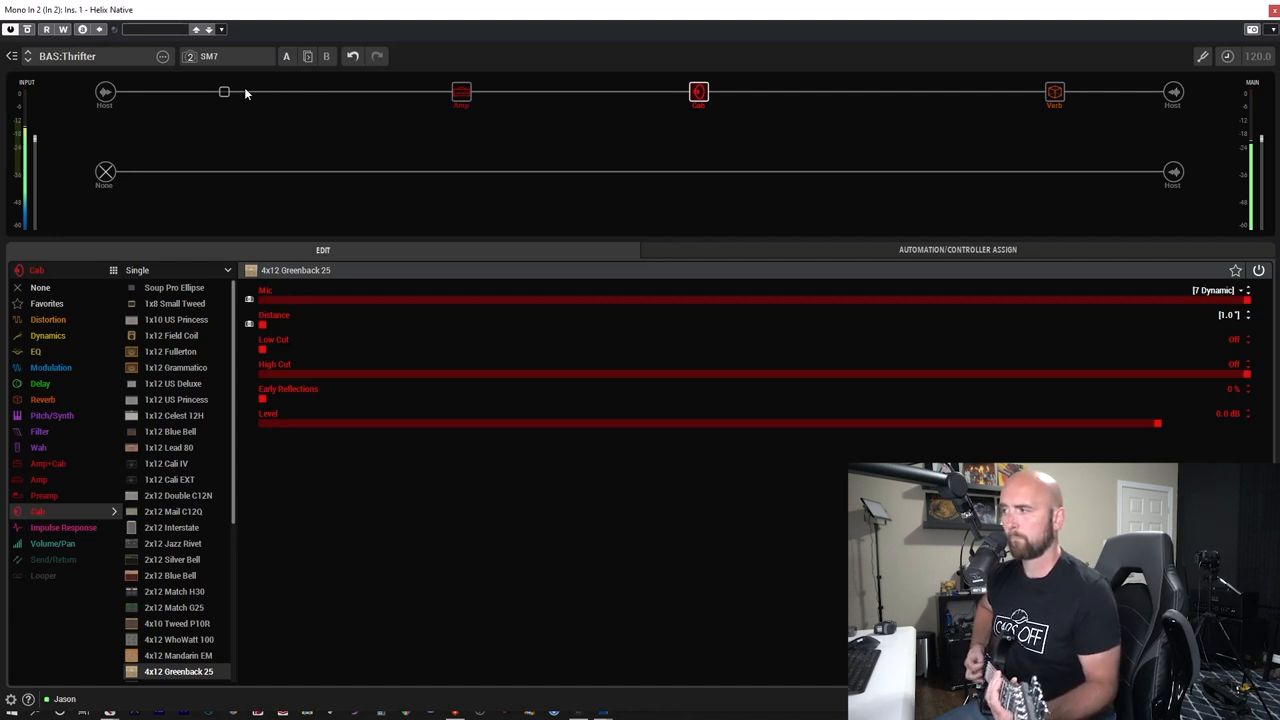
pyautogui.click(210, 56)
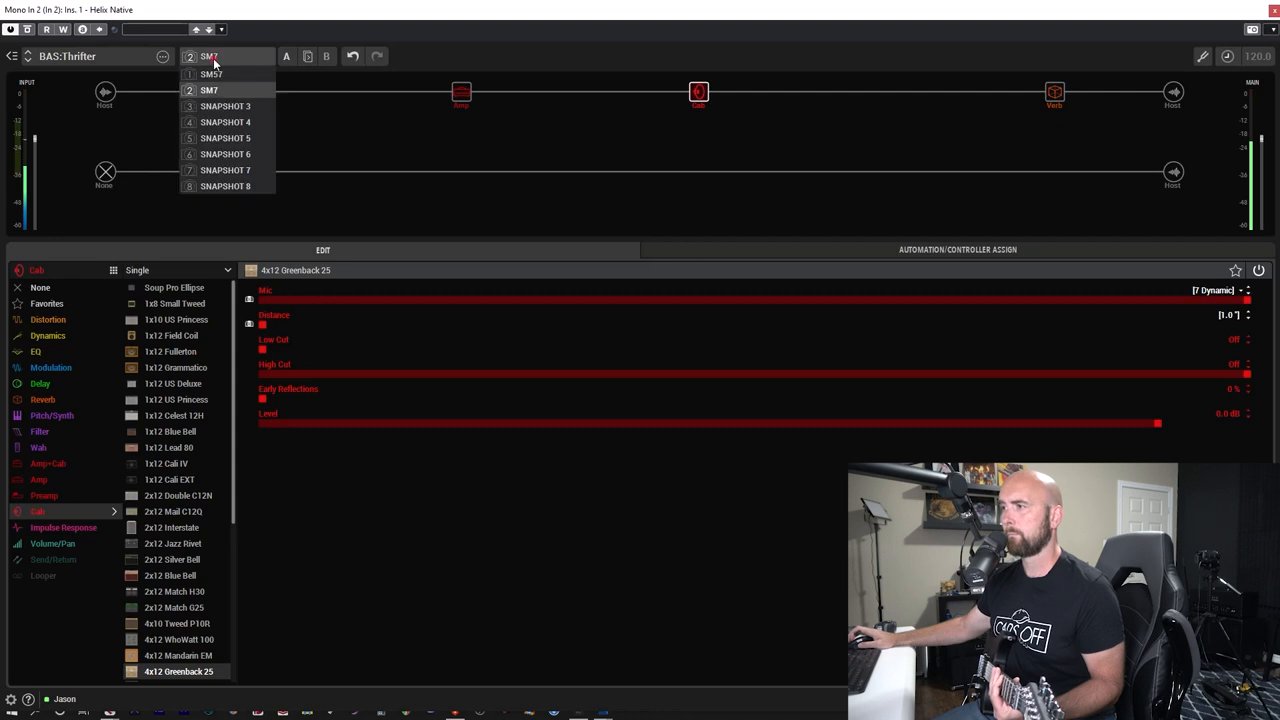
pyautogui.click(208, 76)
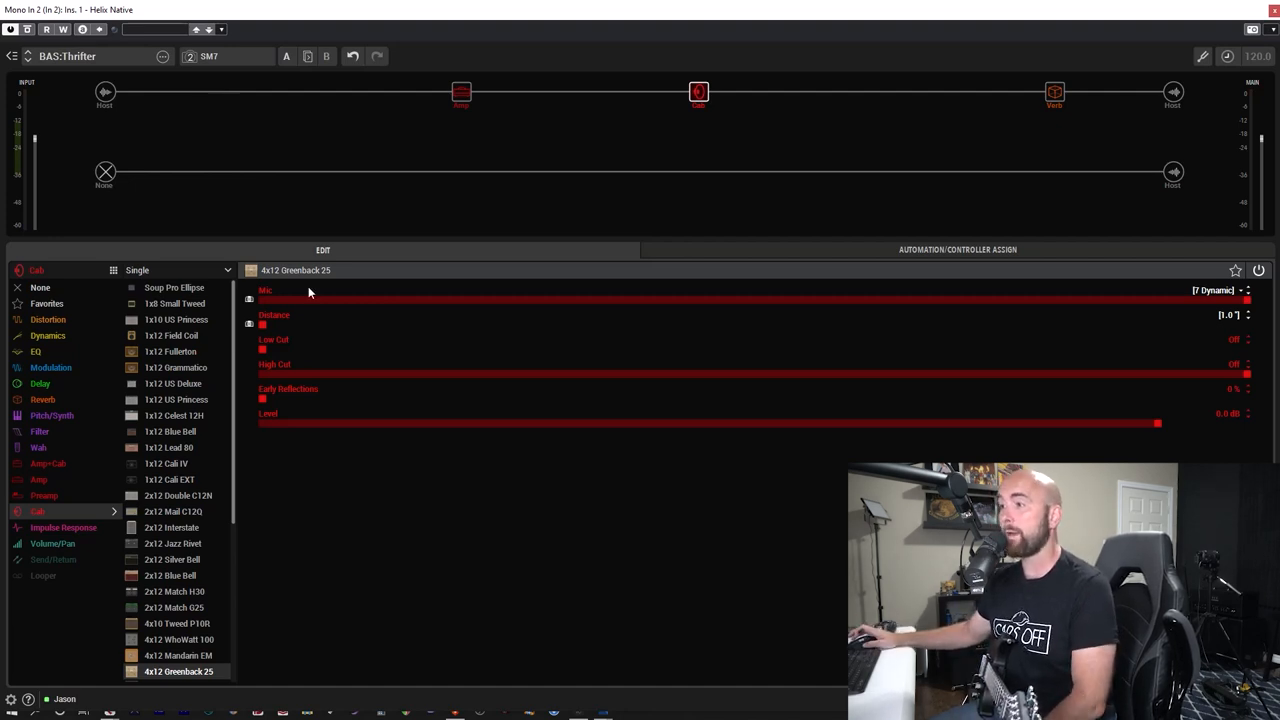
pyautogui.moveTo(296, 330)
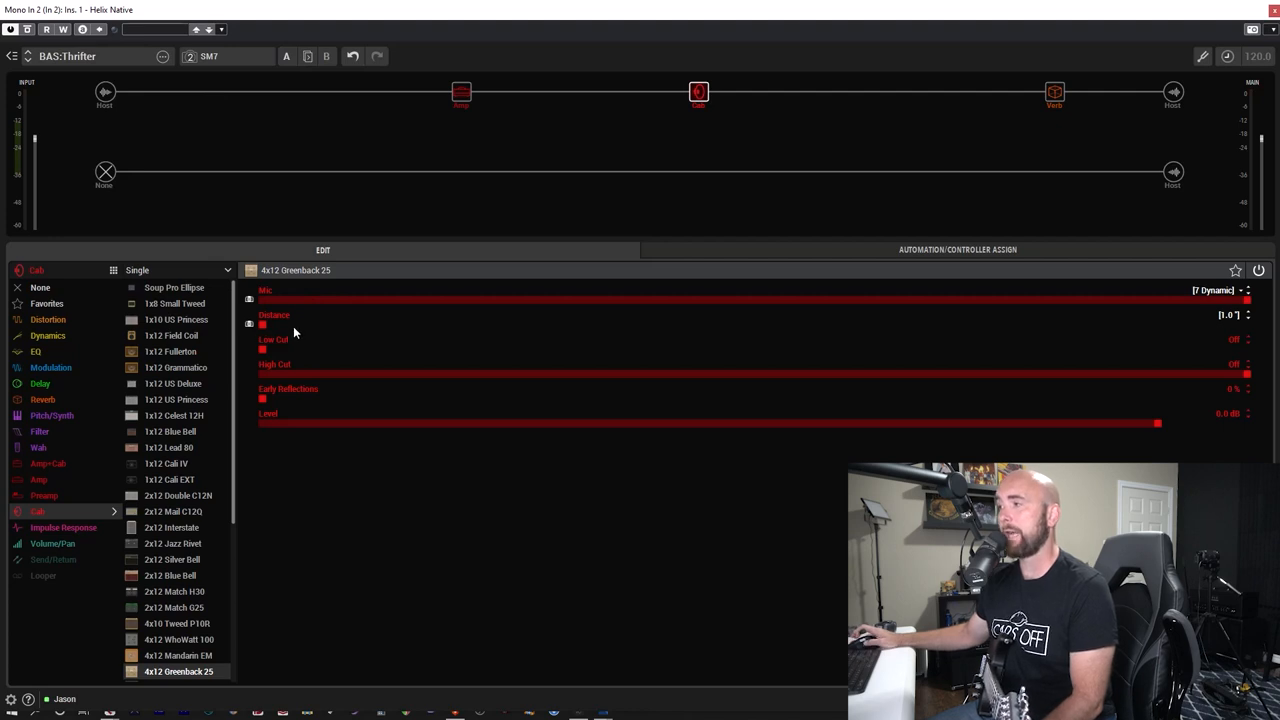
# Push the cab's mic Distance out to roughly 6 inches, checking against the close setting.
pyautogui.moveTo(264, 324); pyautogui.dragTo(486, 324)
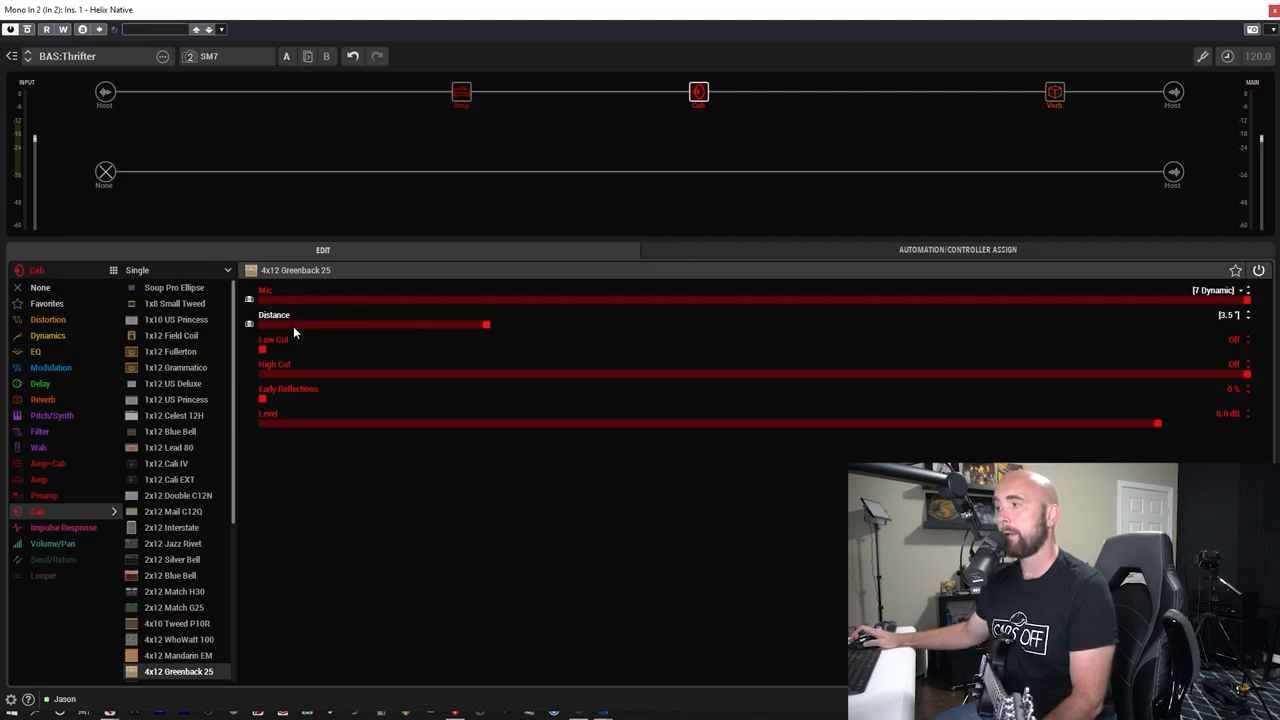
pyautogui.moveTo(486, 324); pyautogui.dragTo(532, 324)
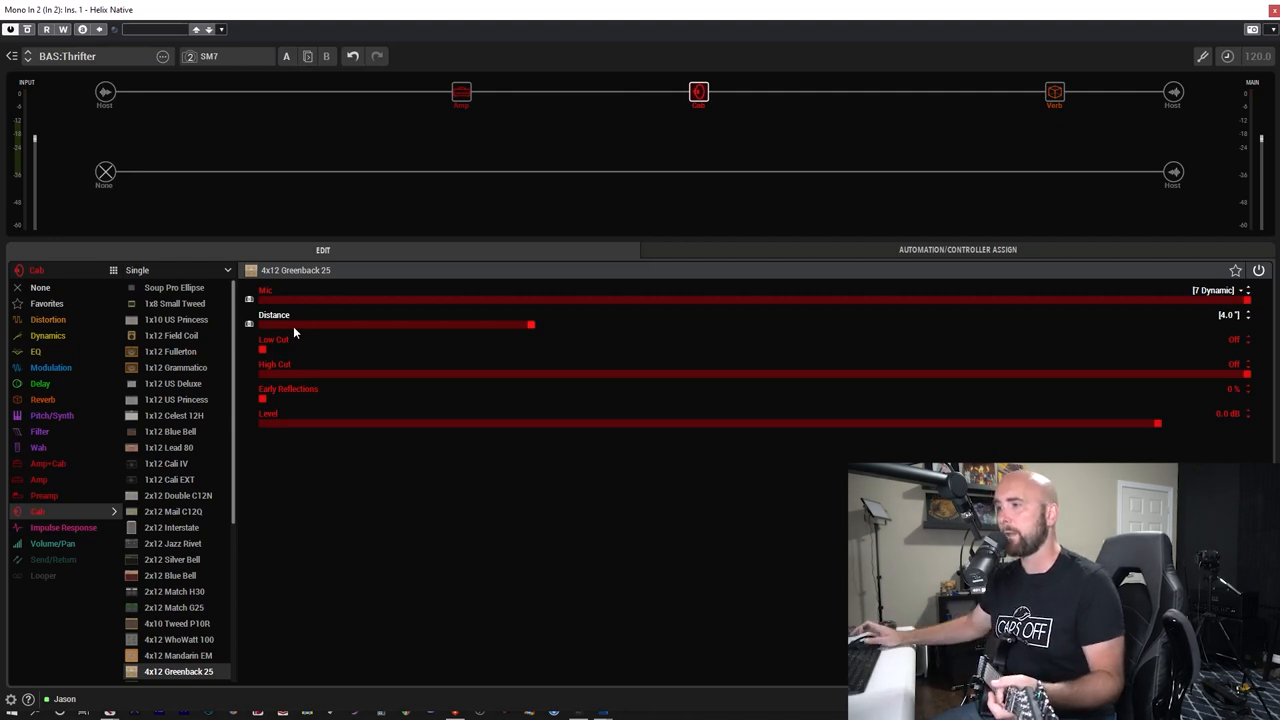
pyautogui.moveTo(532, 324); pyautogui.dragTo(262, 324)
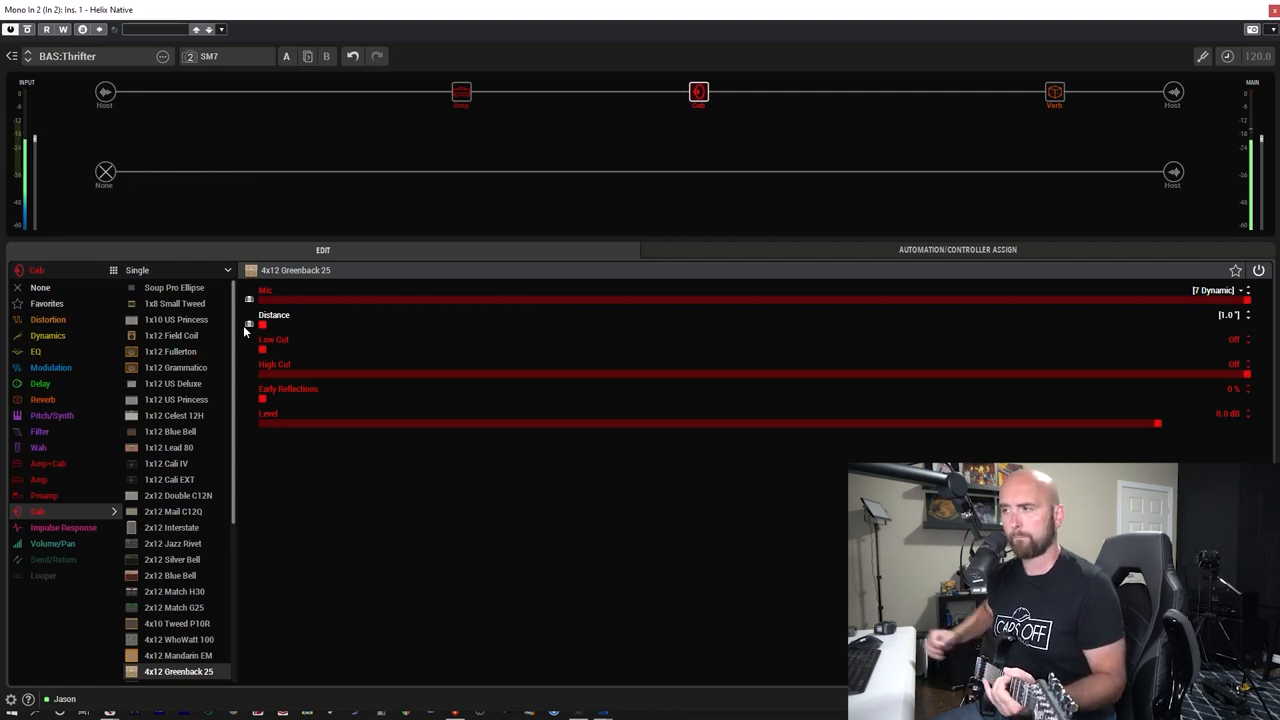
pyautogui.moveTo(262, 324); pyautogui.dragTo(532, 324)
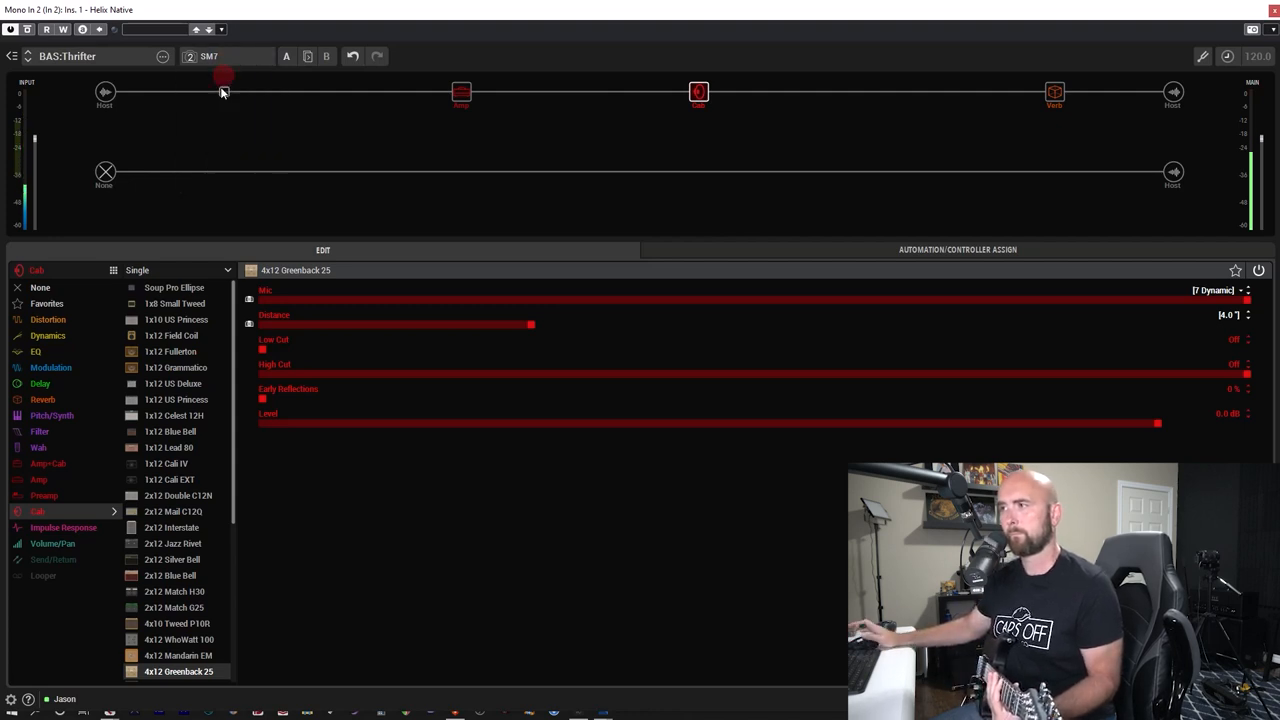
pyautogui.click(216, 56)
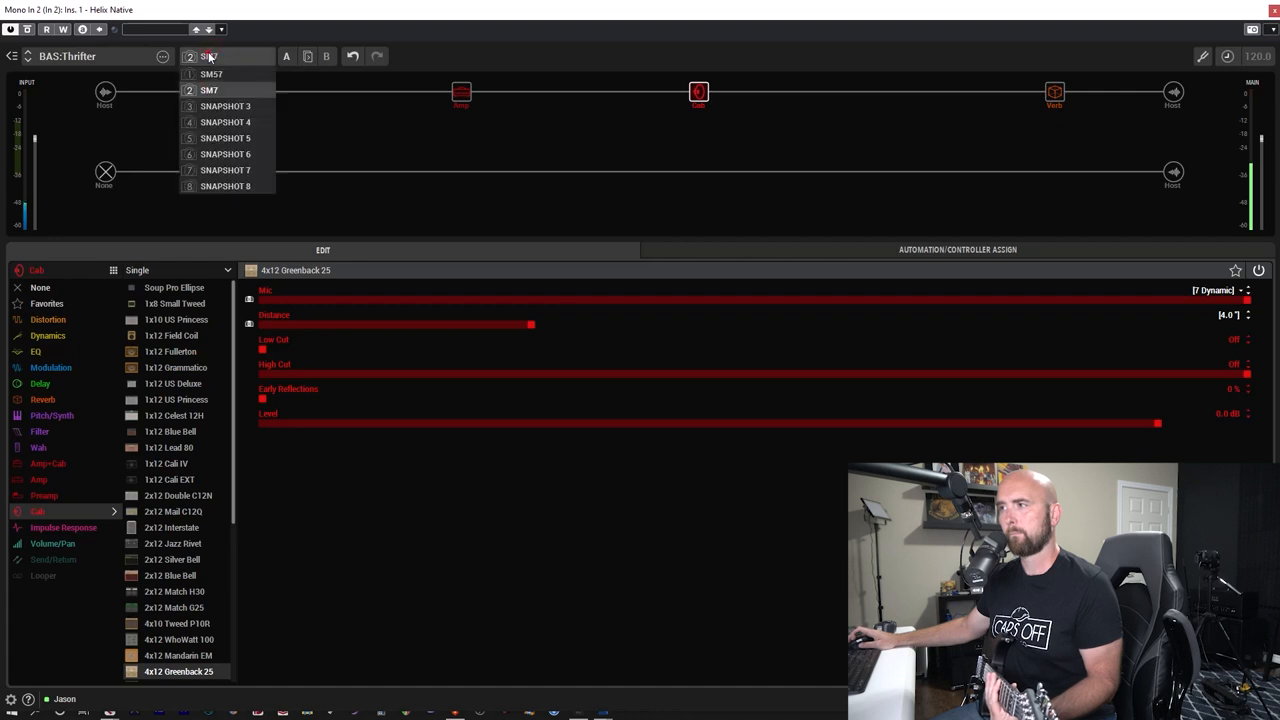
pyautogui.click(212, 76)
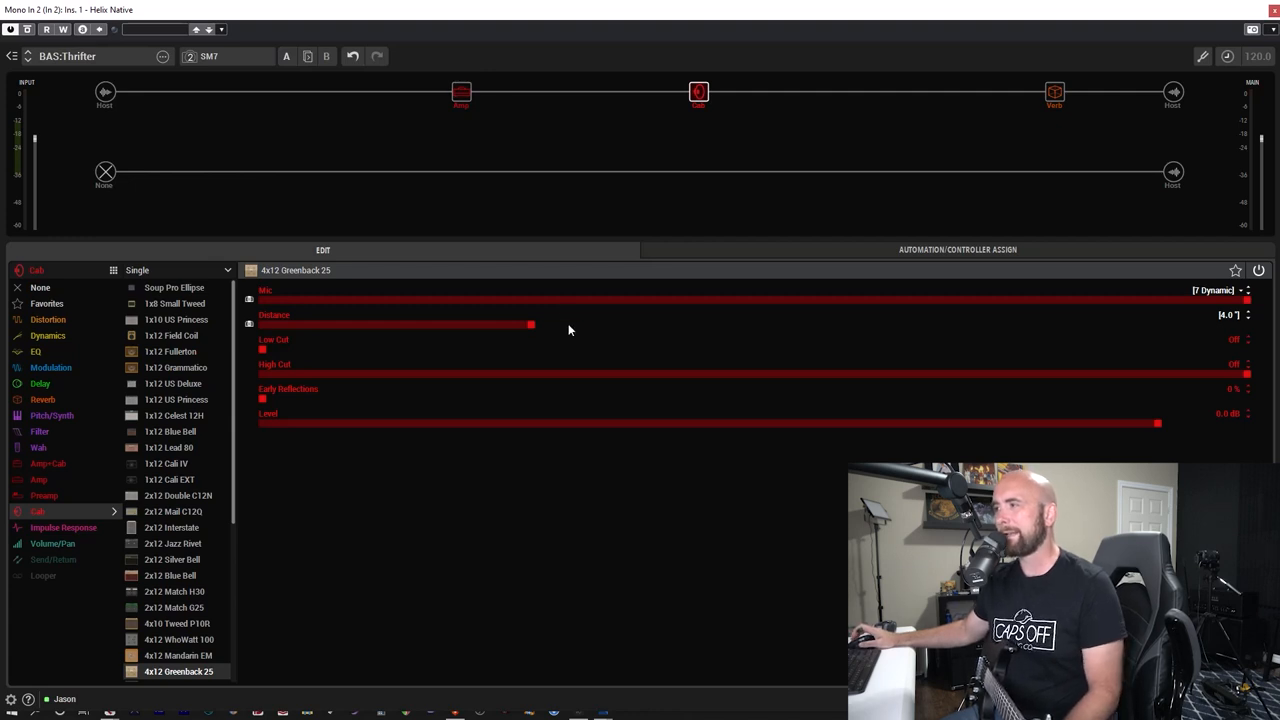
# Retune the Greenback 25 cab's mic Distance, sweeping it out and back in.
pyautogui.moveTo(532, 324); pyautogui.dragTo(710, 324)
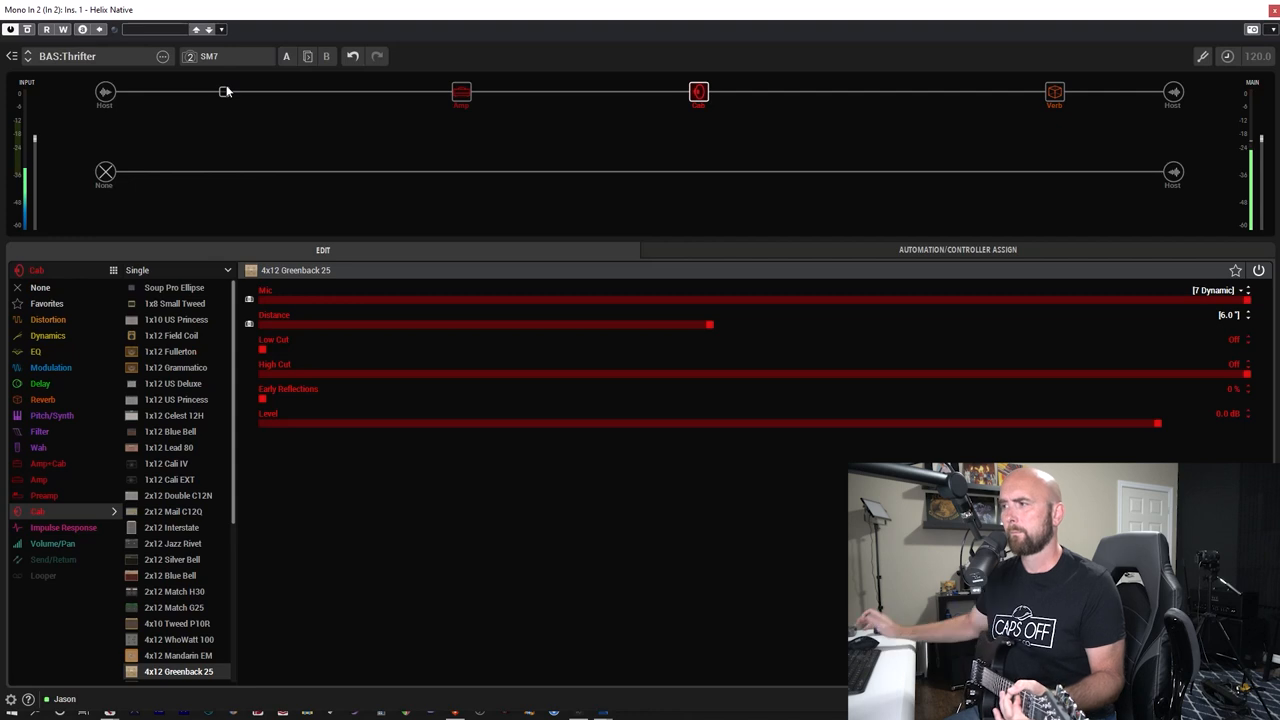
pyautogui.moveTo(710, 324); pyautogui.dragTo(262, 324)
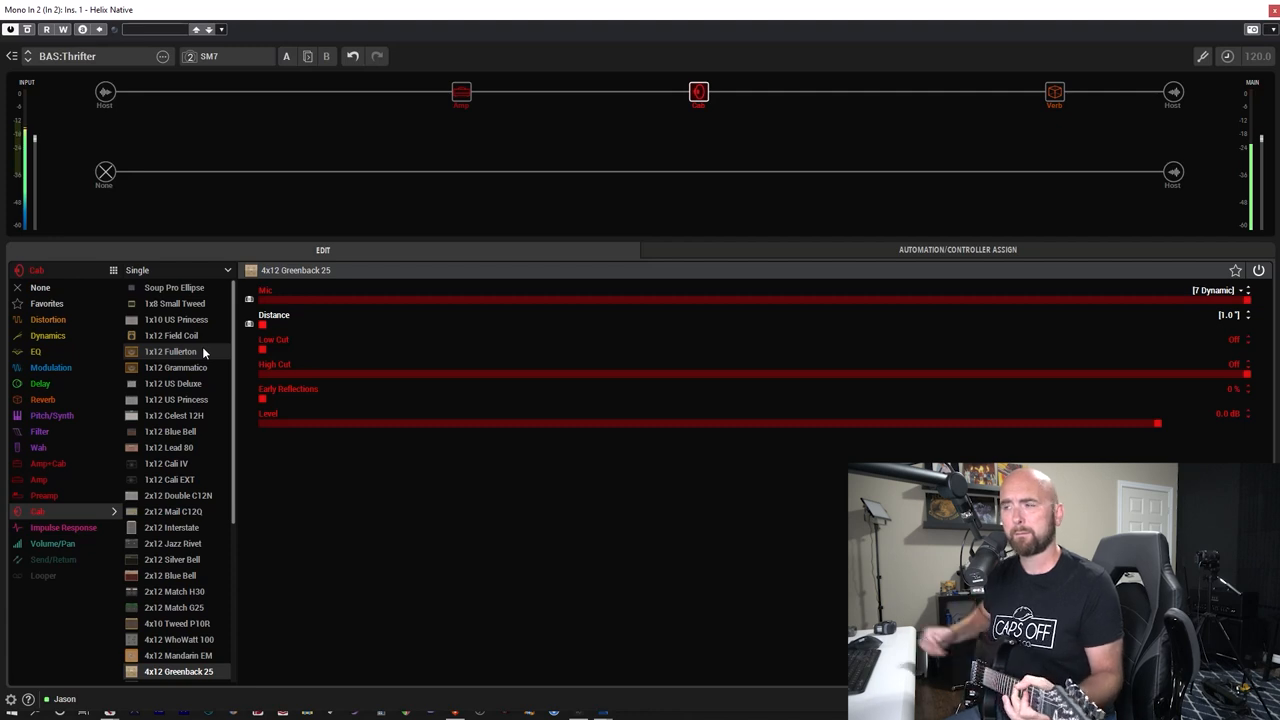
pyautogui.moveTo(264, 324); pyautogui.dragTo(576, 324)
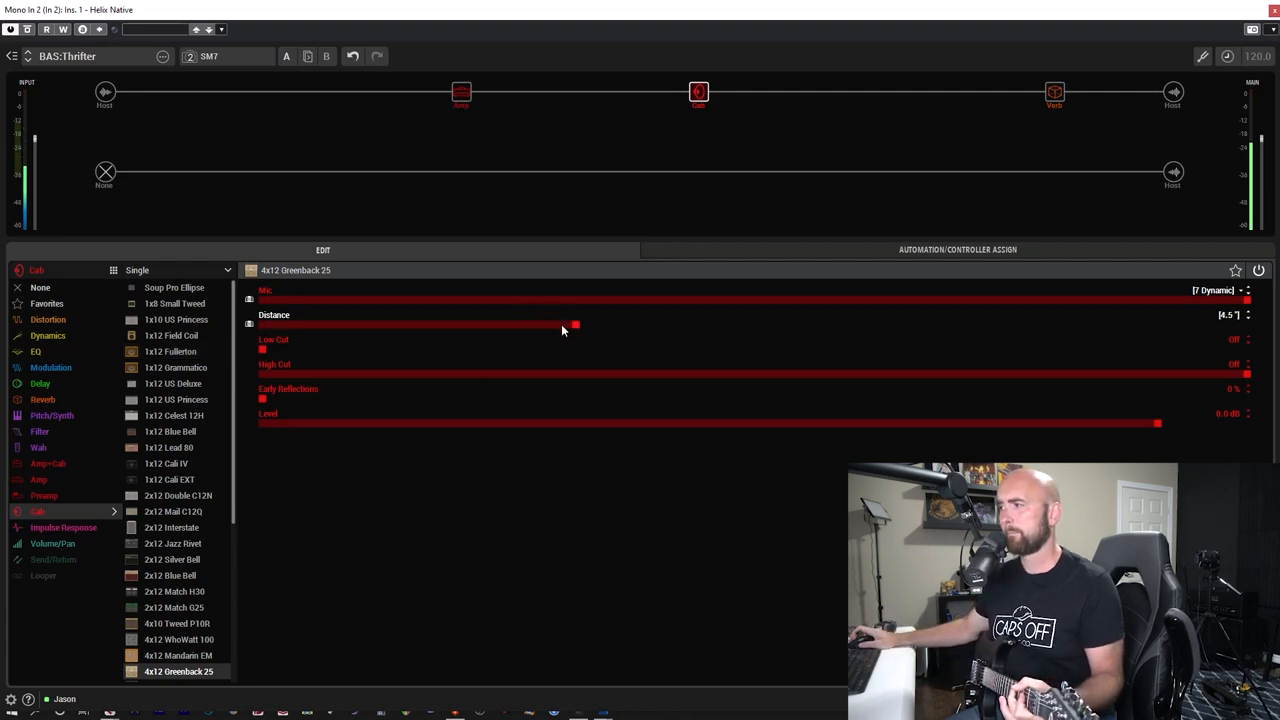
pyautogui.moveTo(576, 324); pyautogui.dragTo(664, 324)
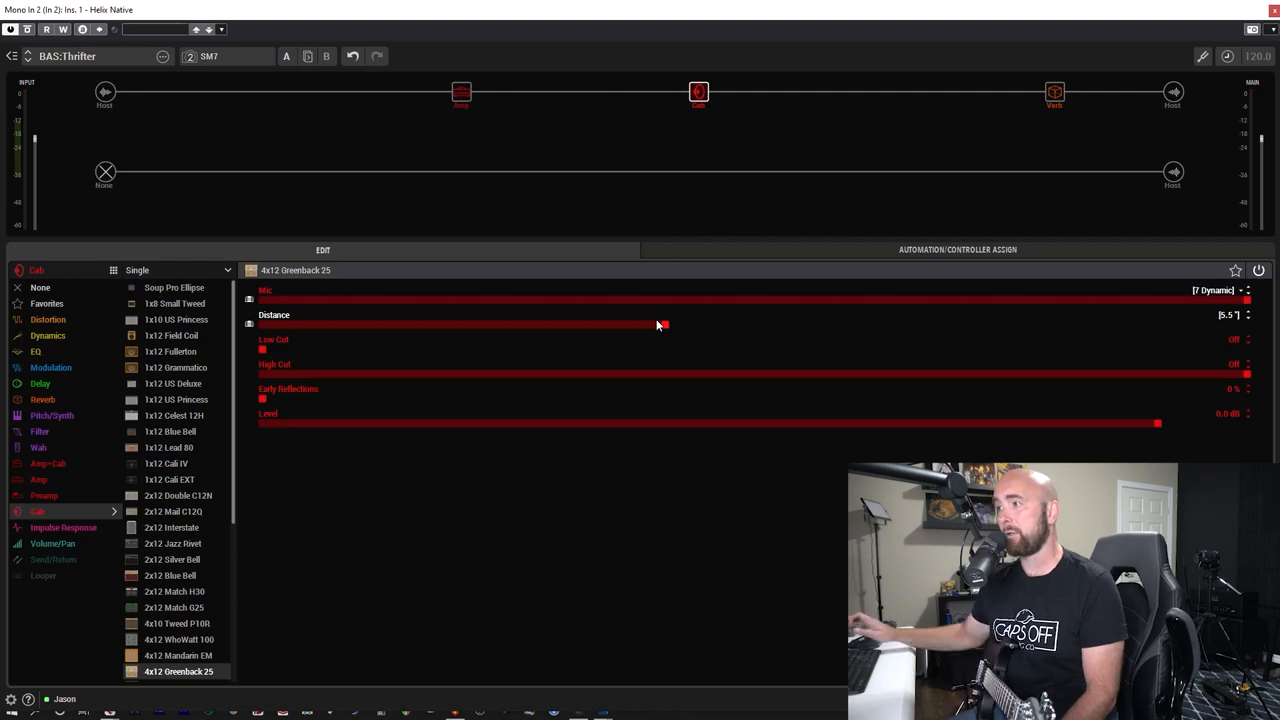
pyautogui.moveTo(660, 324); pyautogui.dragTo(262, 324)
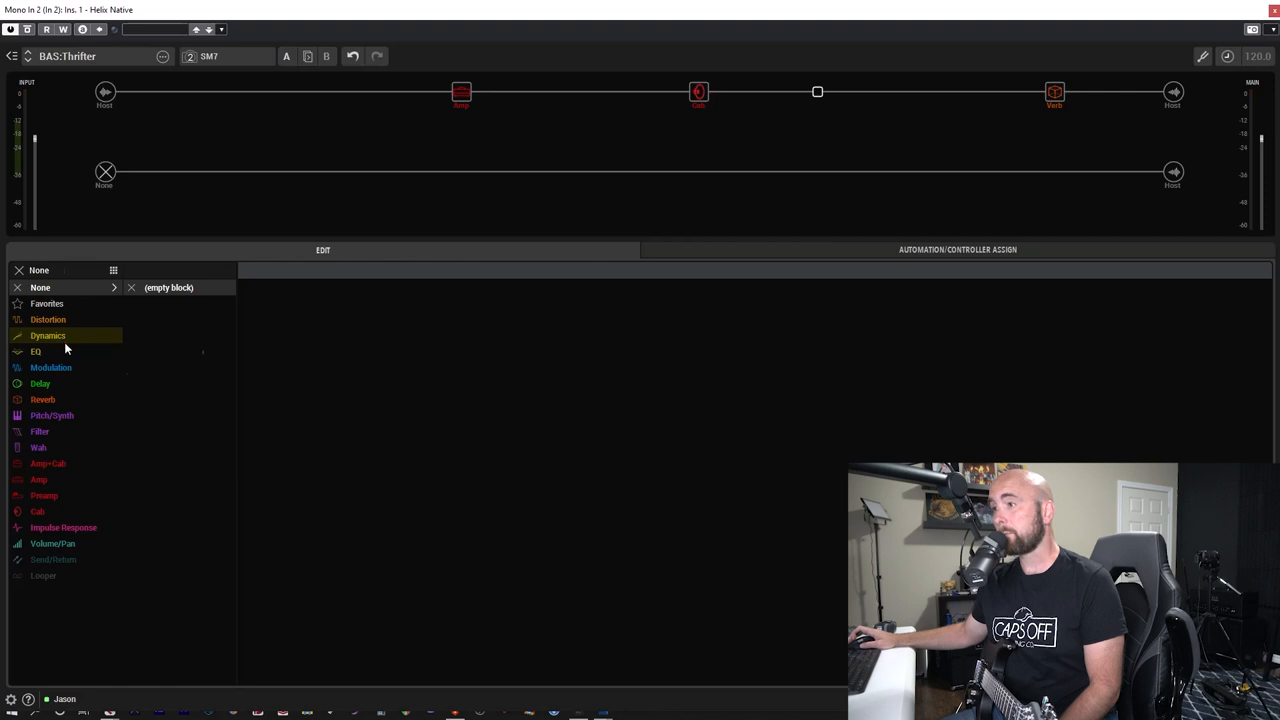
# Add a Low/High Shelf EQ with Low Freq 416 Hz and Low Gain -2.0 dB.
pyautogui.click(36, 352)
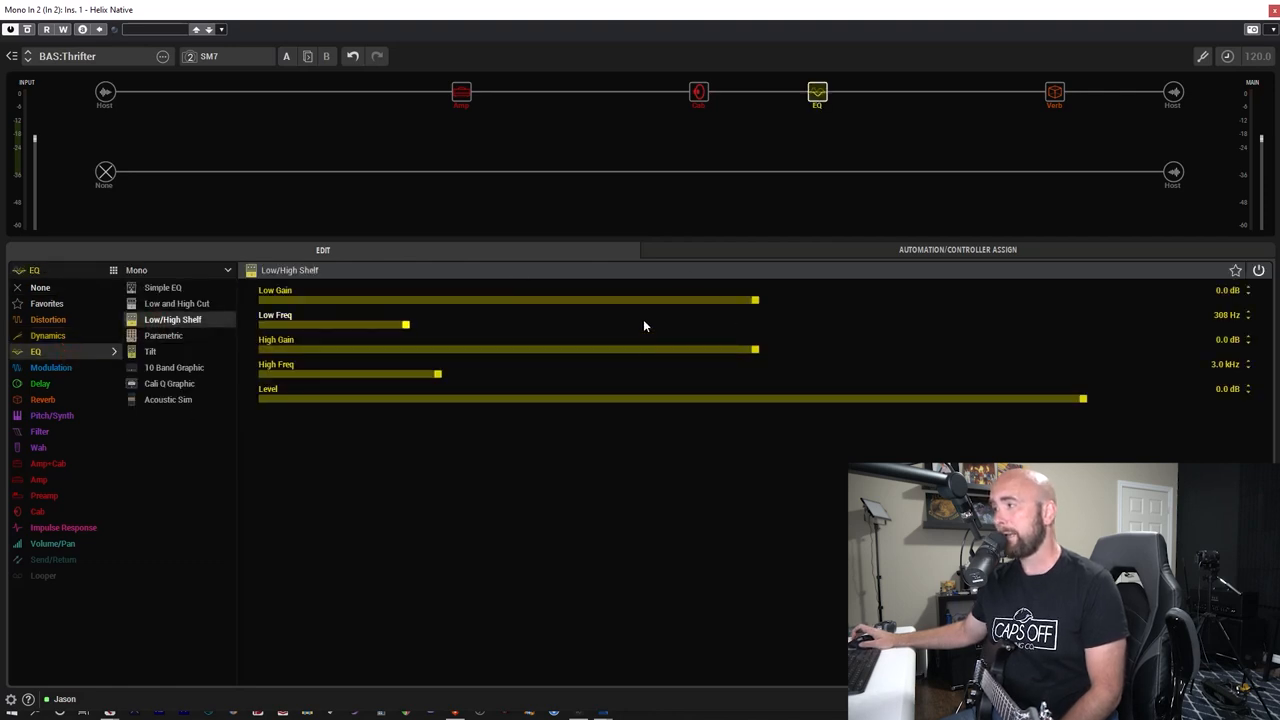
pyautogui.moveTo(404, 324); pyautogui.dragTo(432, 324)
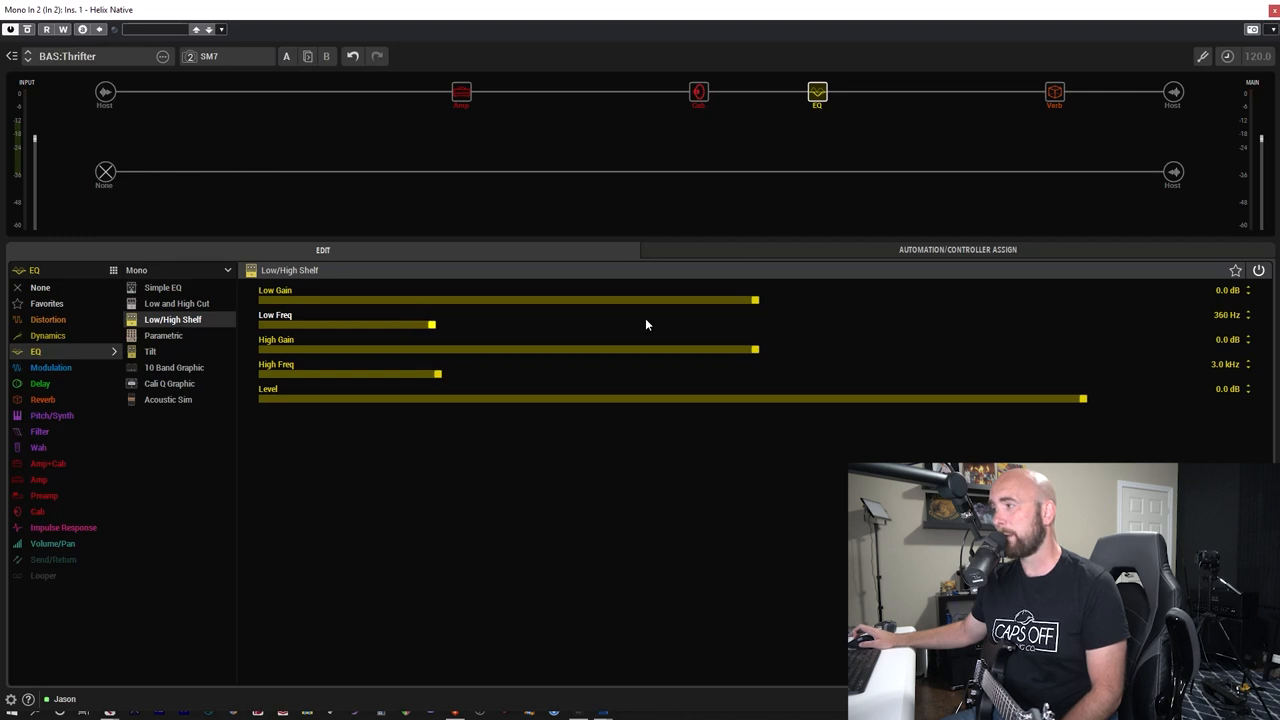
pyautogui.moveTo(432, 324); pyautogui.dragTo(460, 324)
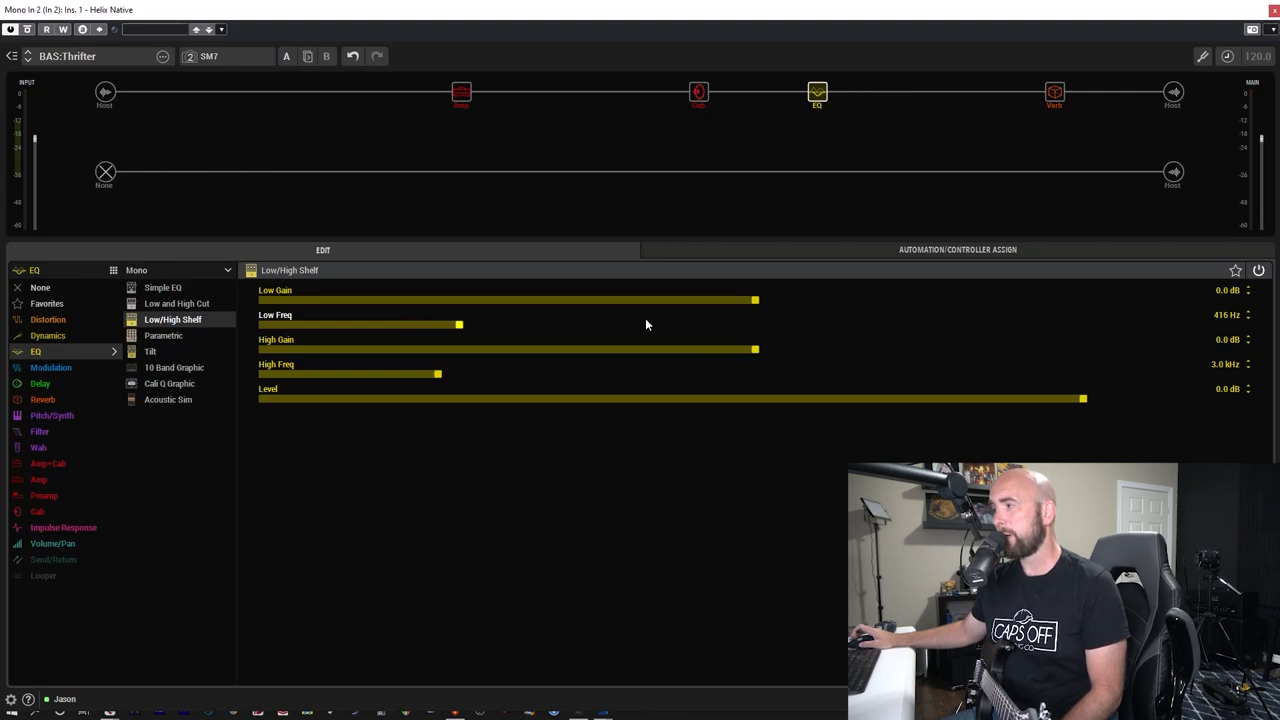
pyautogui.moveTo(756, 300); pyautogui.dragTo(708, 300)
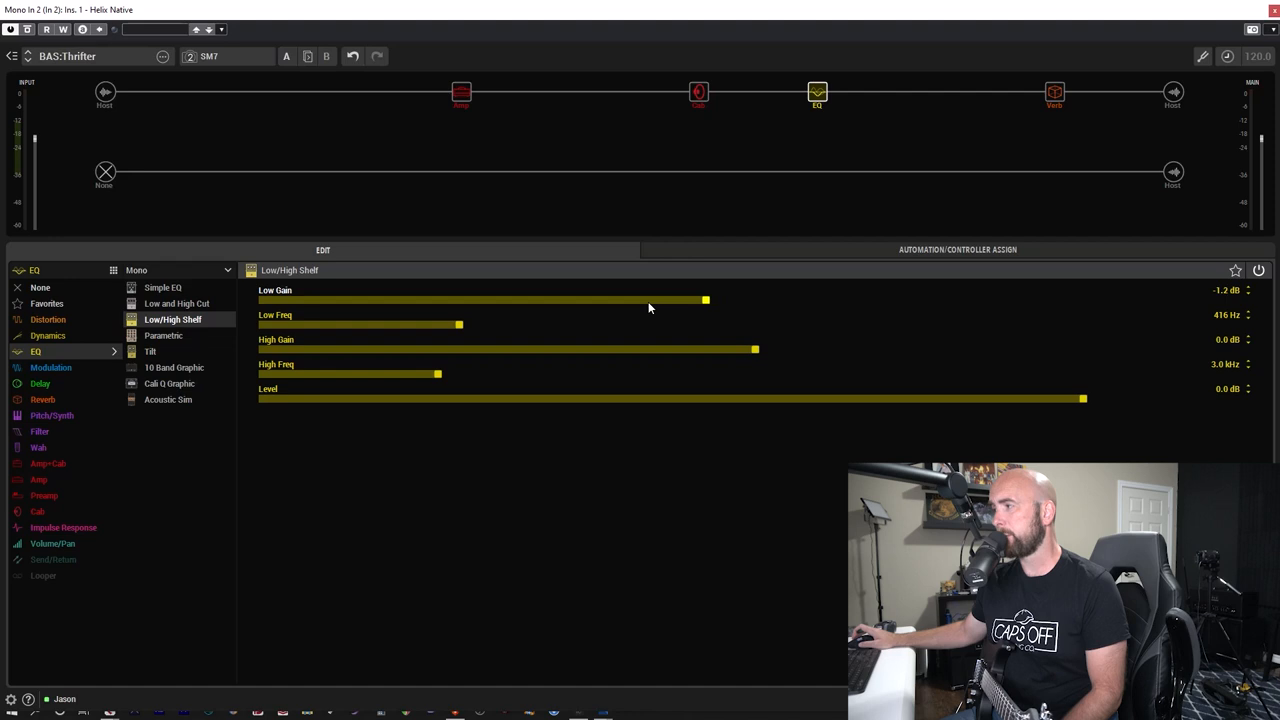
pyautogui.moveTo(704, 300); pyautogui.dragTo(672, 300)
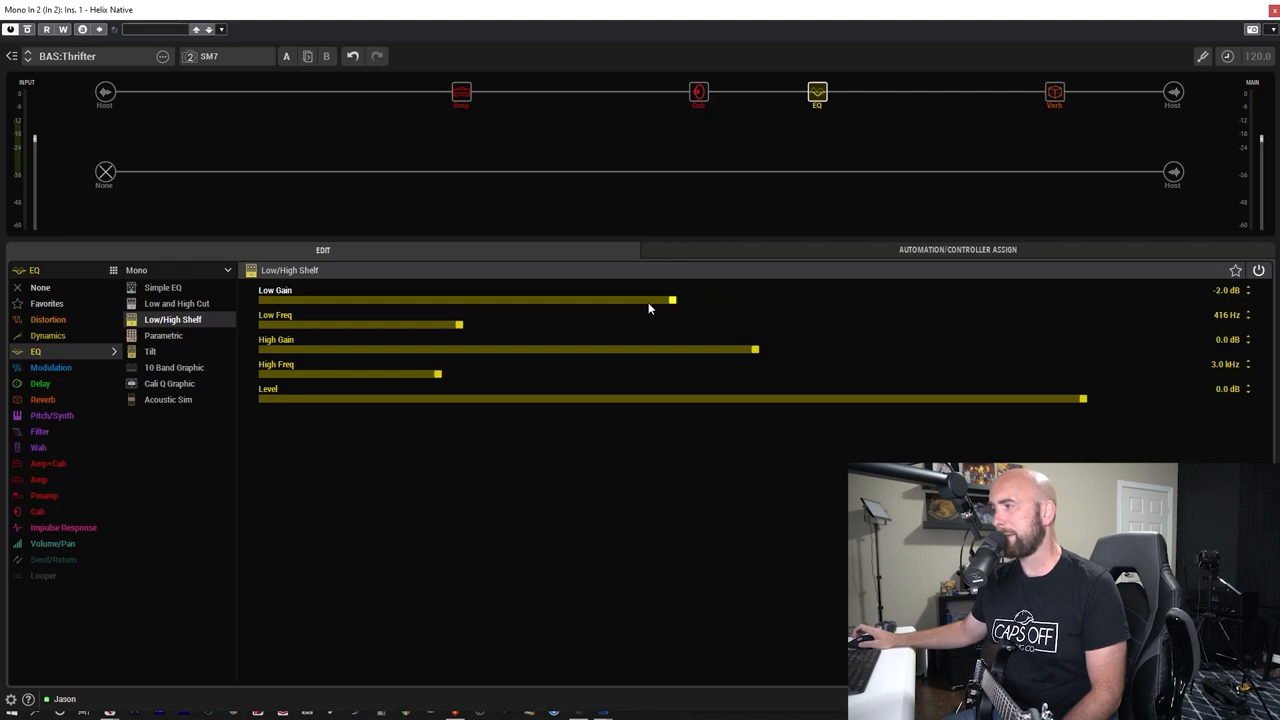
# Lower the High Freq and boost High Gain to 3.1 dB.
pyautogui.moveTo(438, 374); pyautogui.dragTo(384, 374)
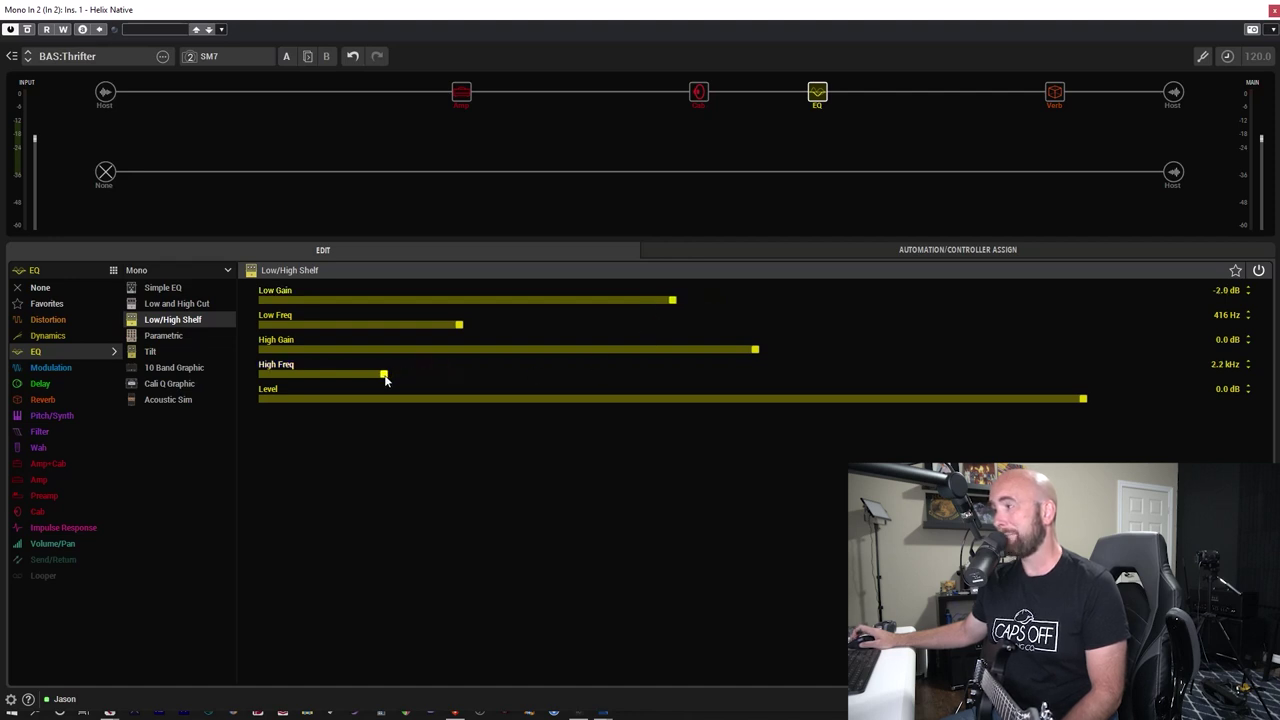
pyautogui.moveTo(384, 374); pyautogui.dragTo(304, 374)
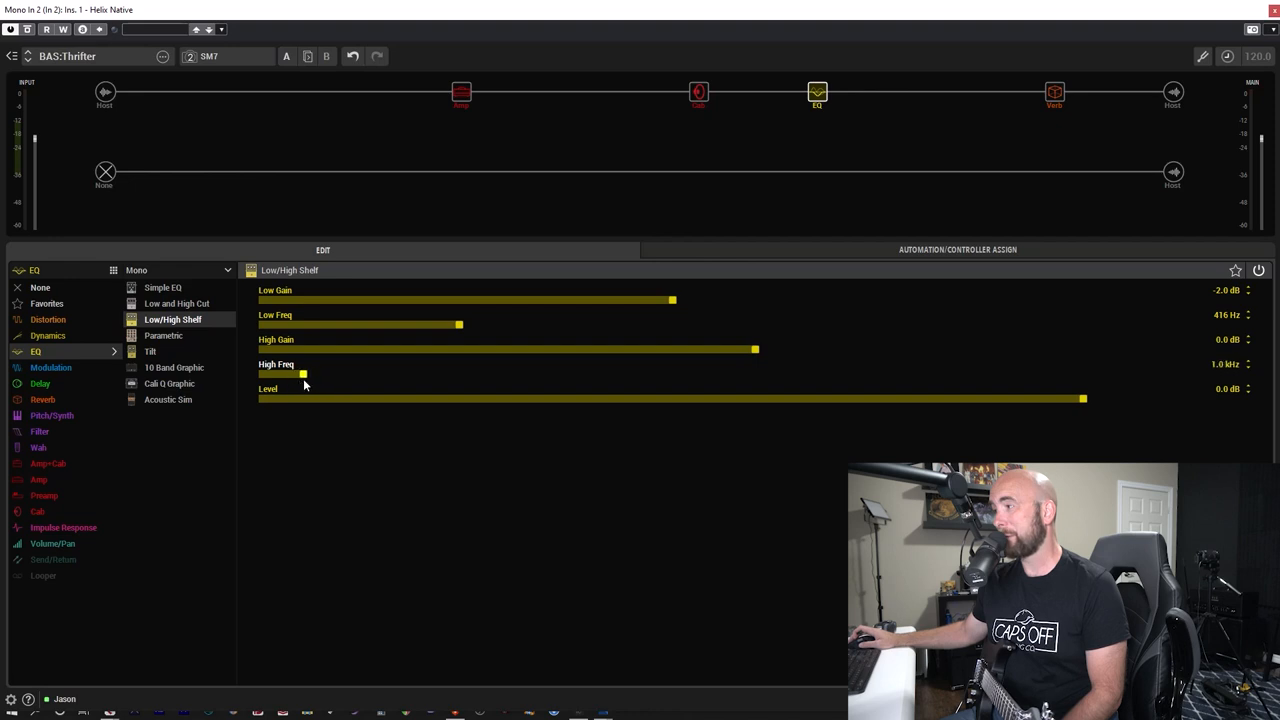
pyautogui.moveTo(756, 348); pyautogui.dragTo(836, 348)
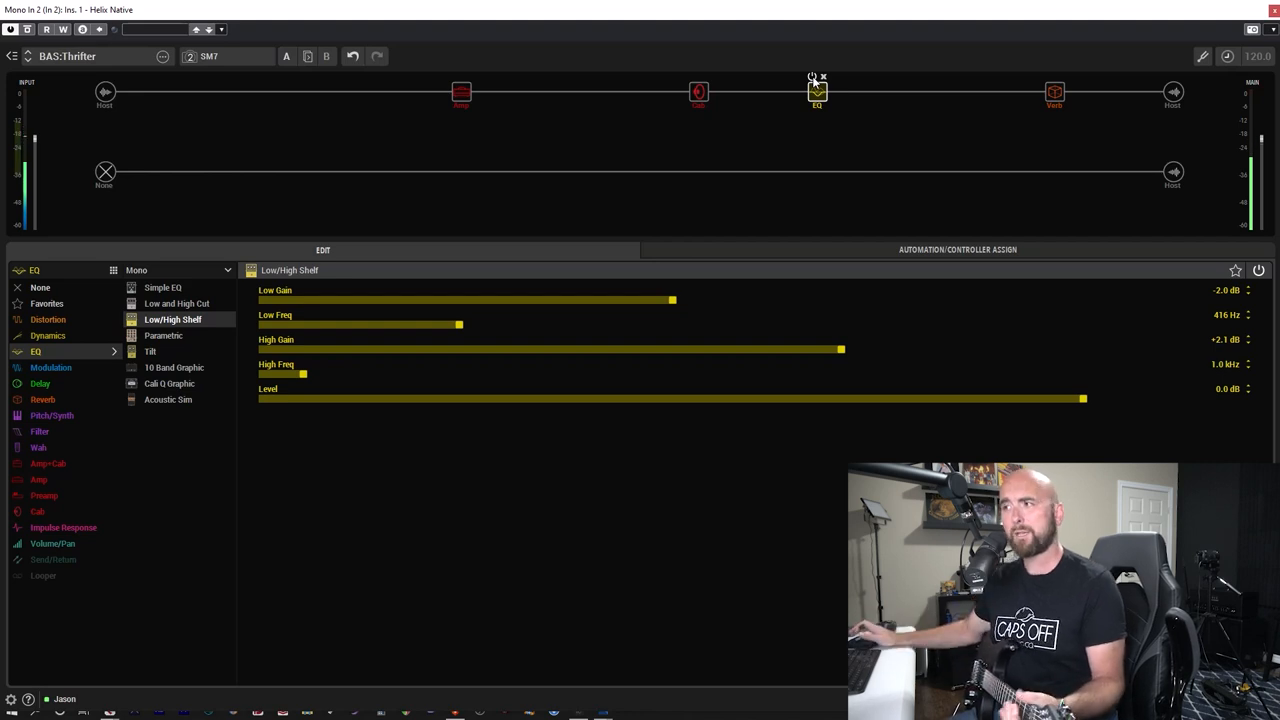
pyautogui.click(216, 56)
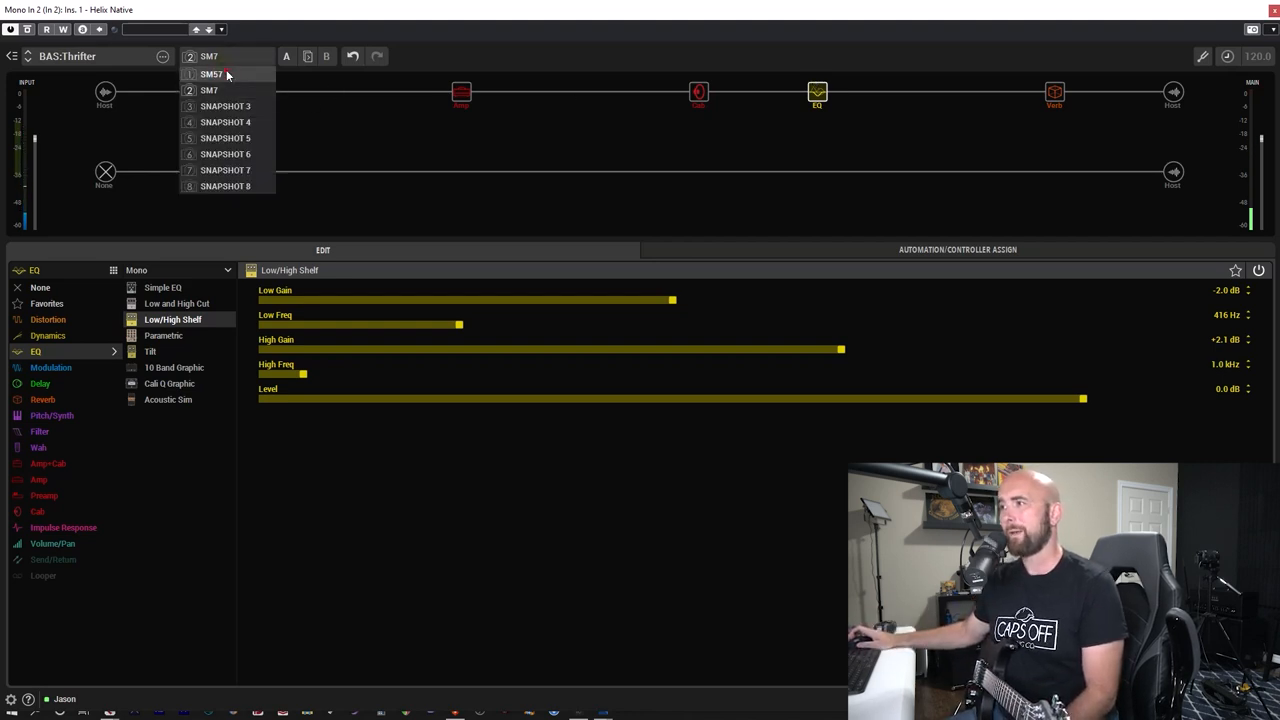
pyautogui.click(212, 72)
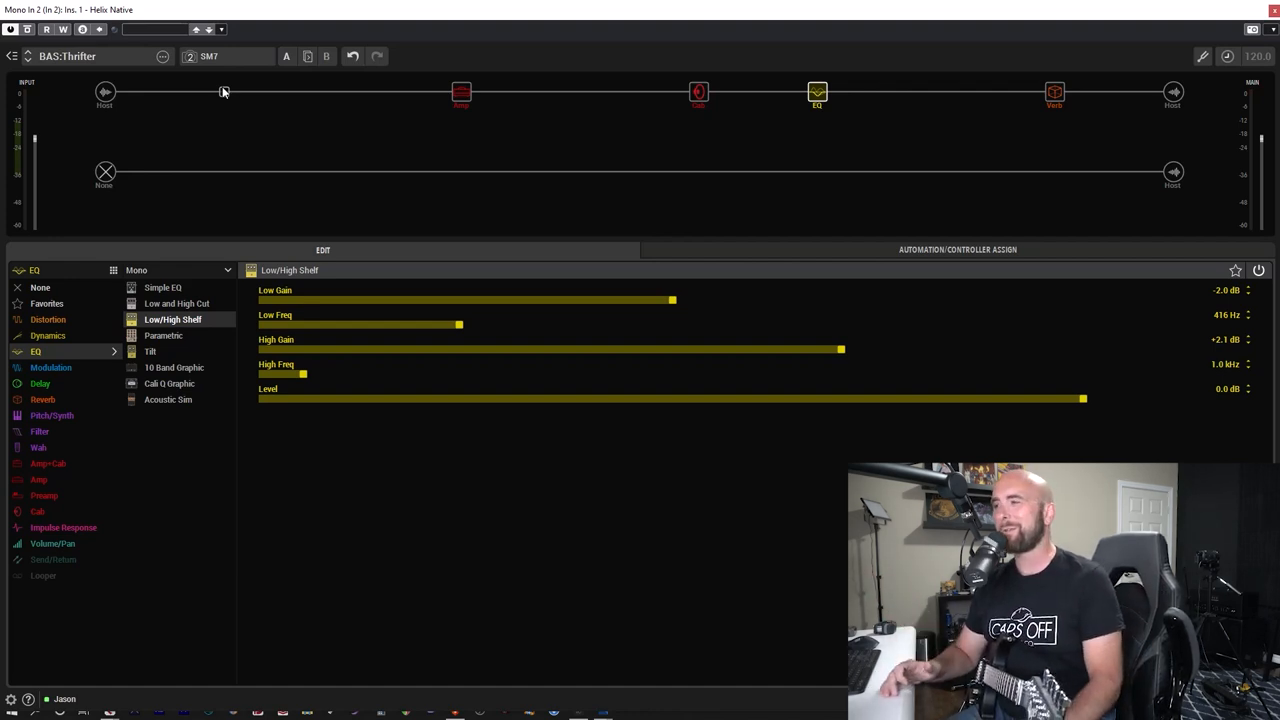
pyautogui.moveTo(484, 164)
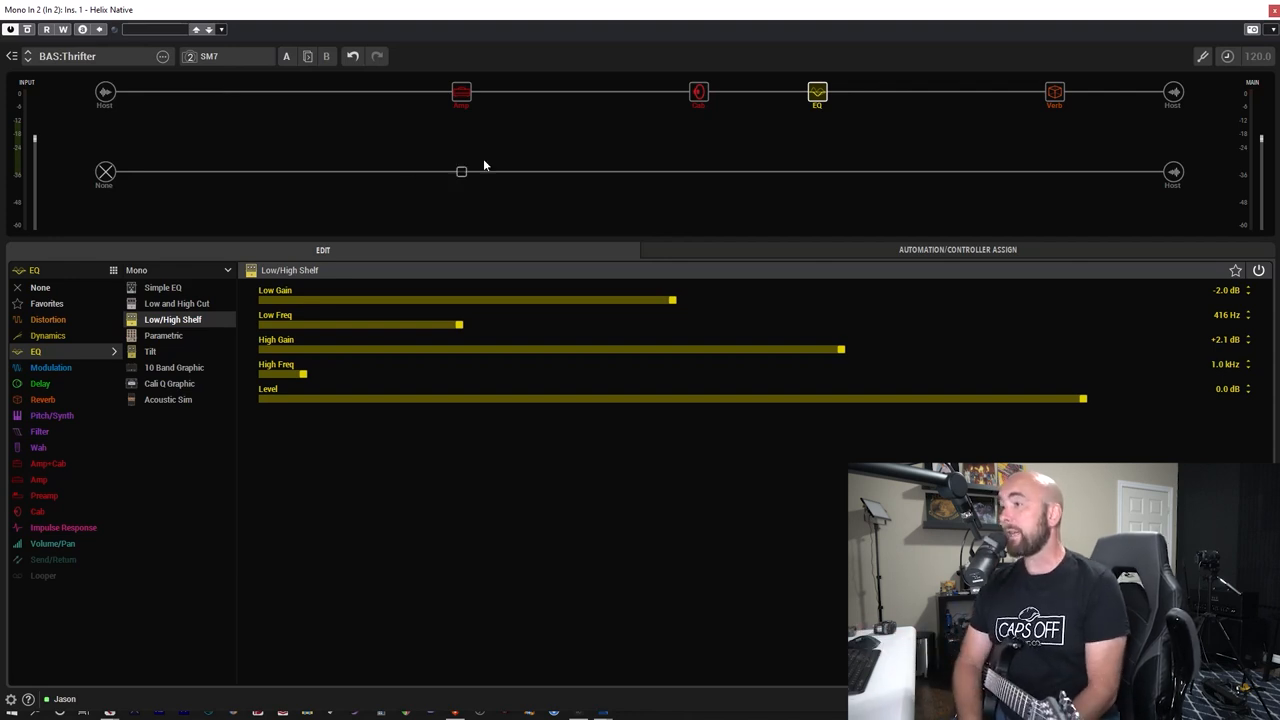